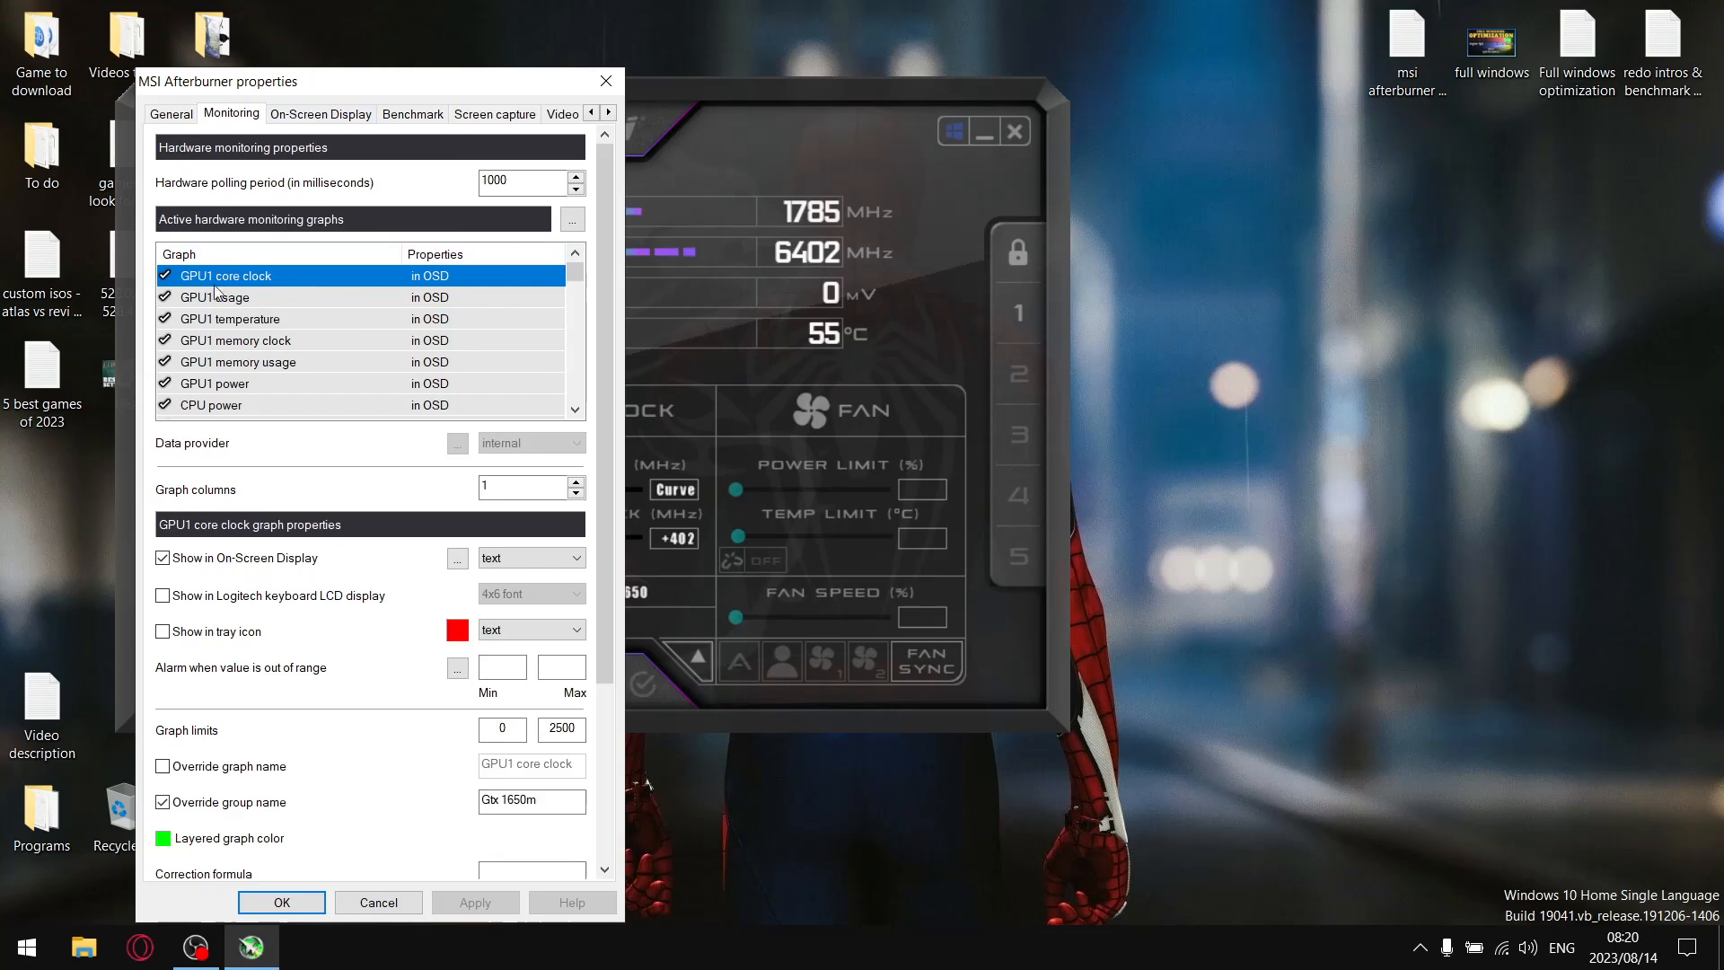
mouse_move(372, 299)
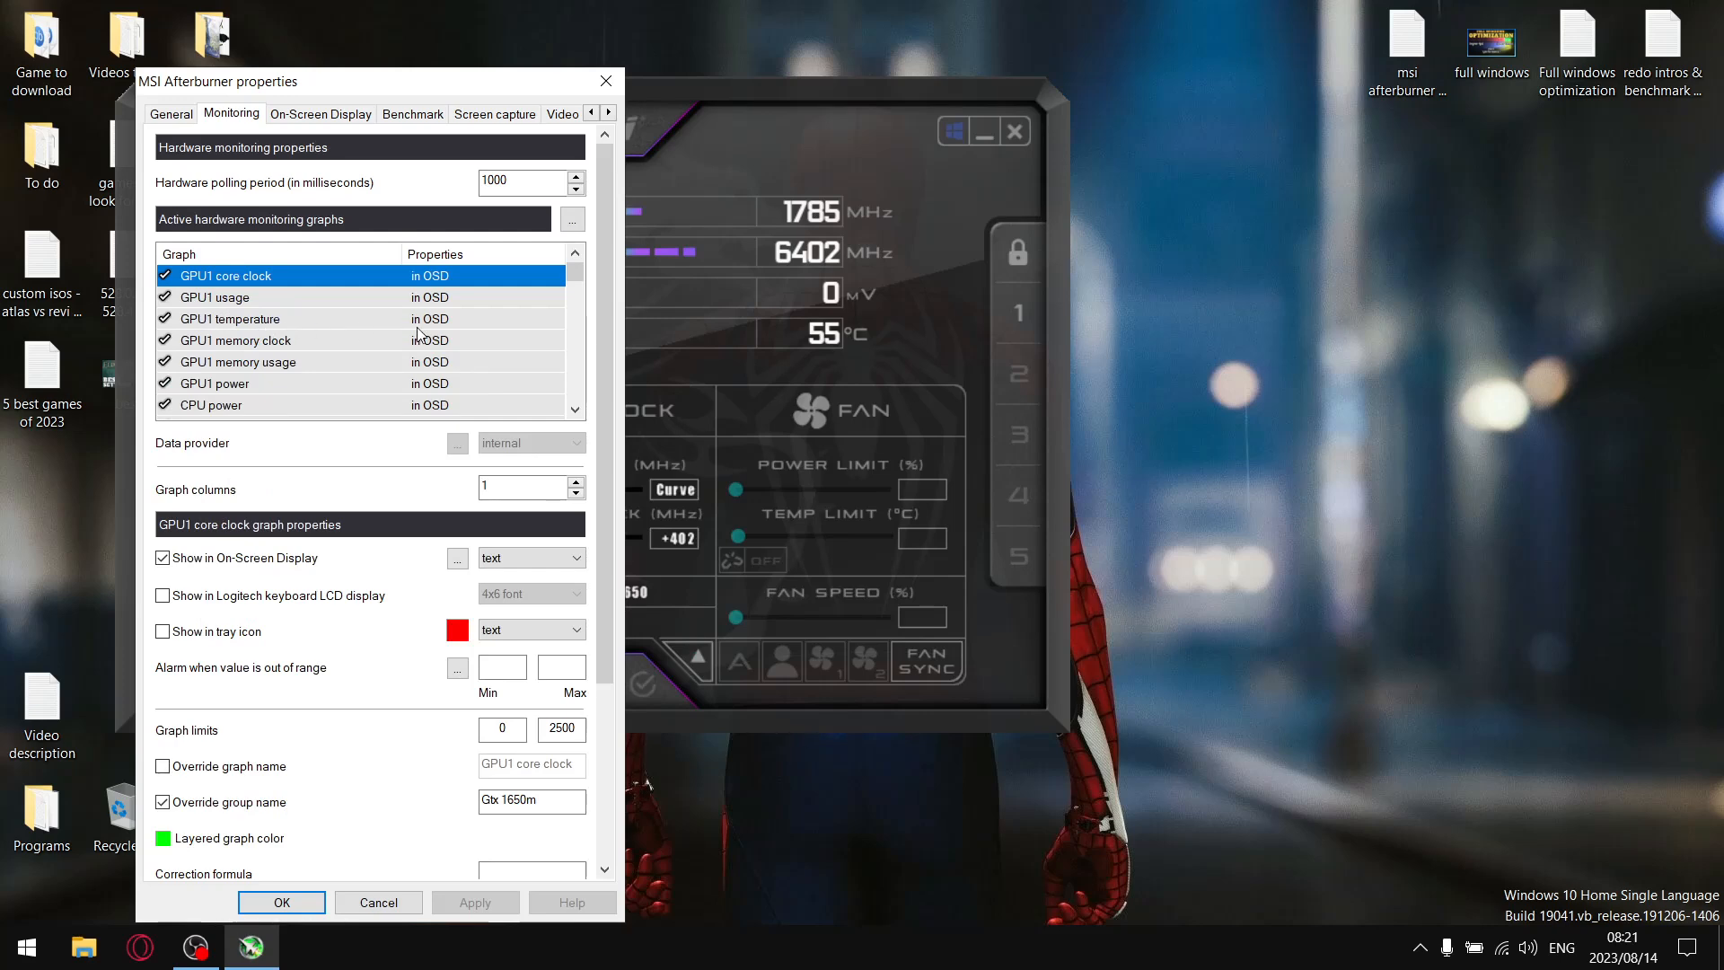
Scroll down the active hardware monitoring graphs list in Afterburner properties.
scroll(down, 3)
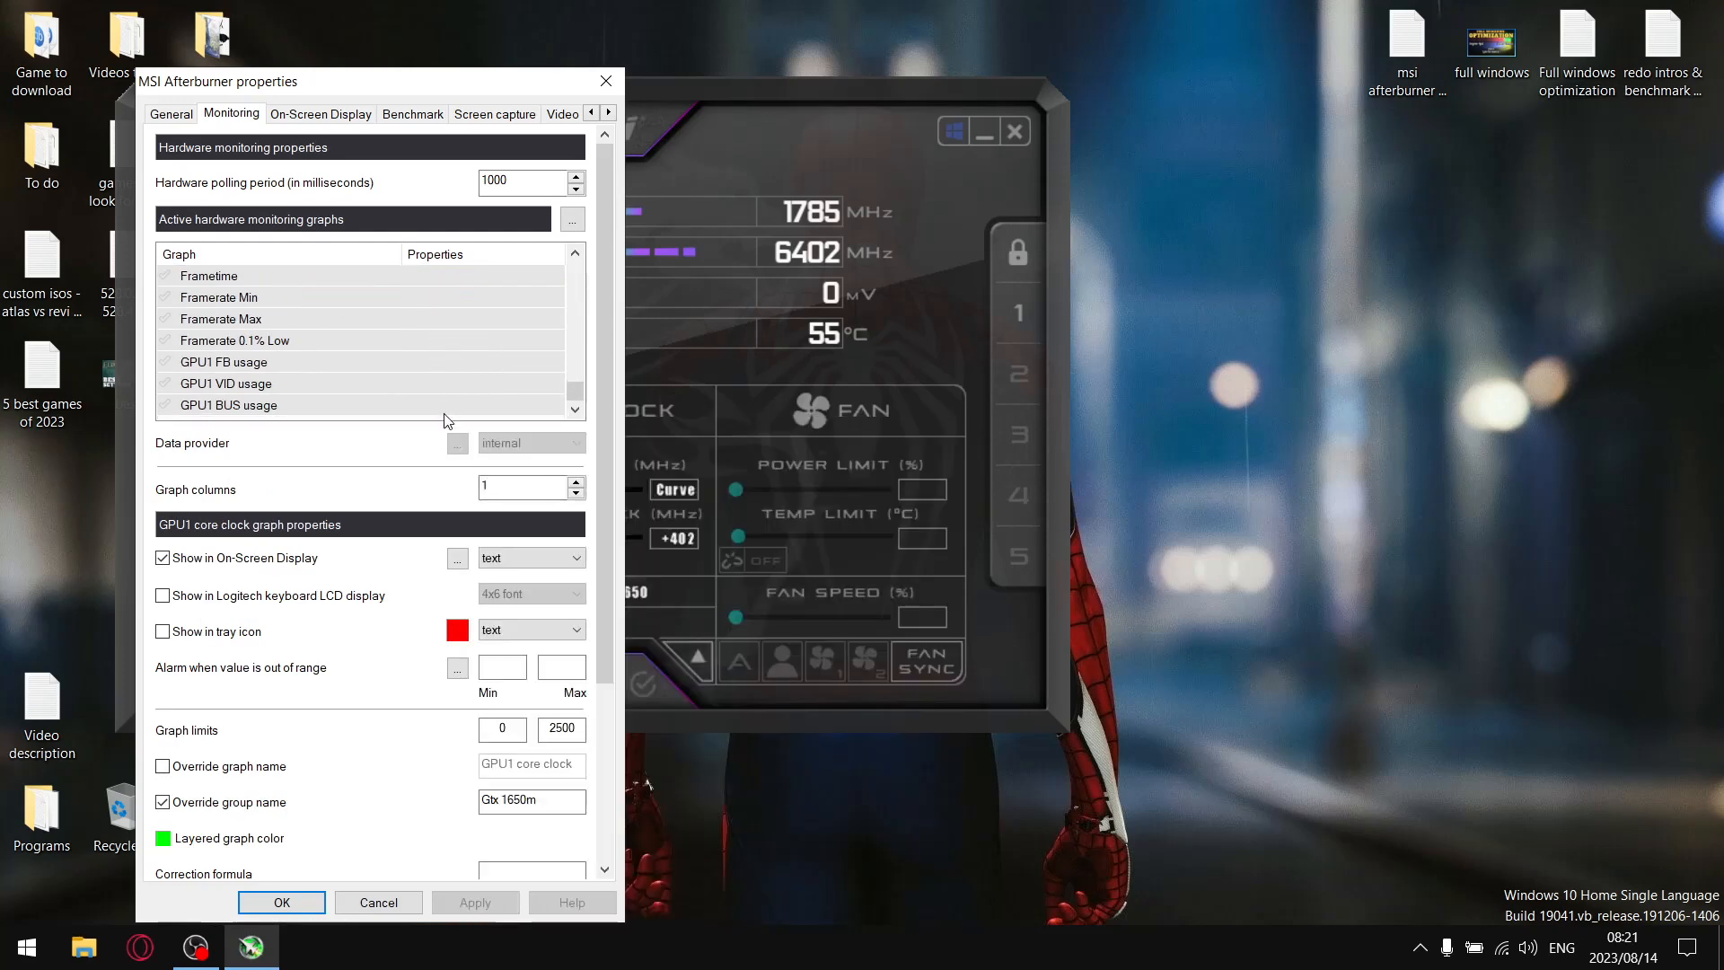
mouse_move(523, 225)
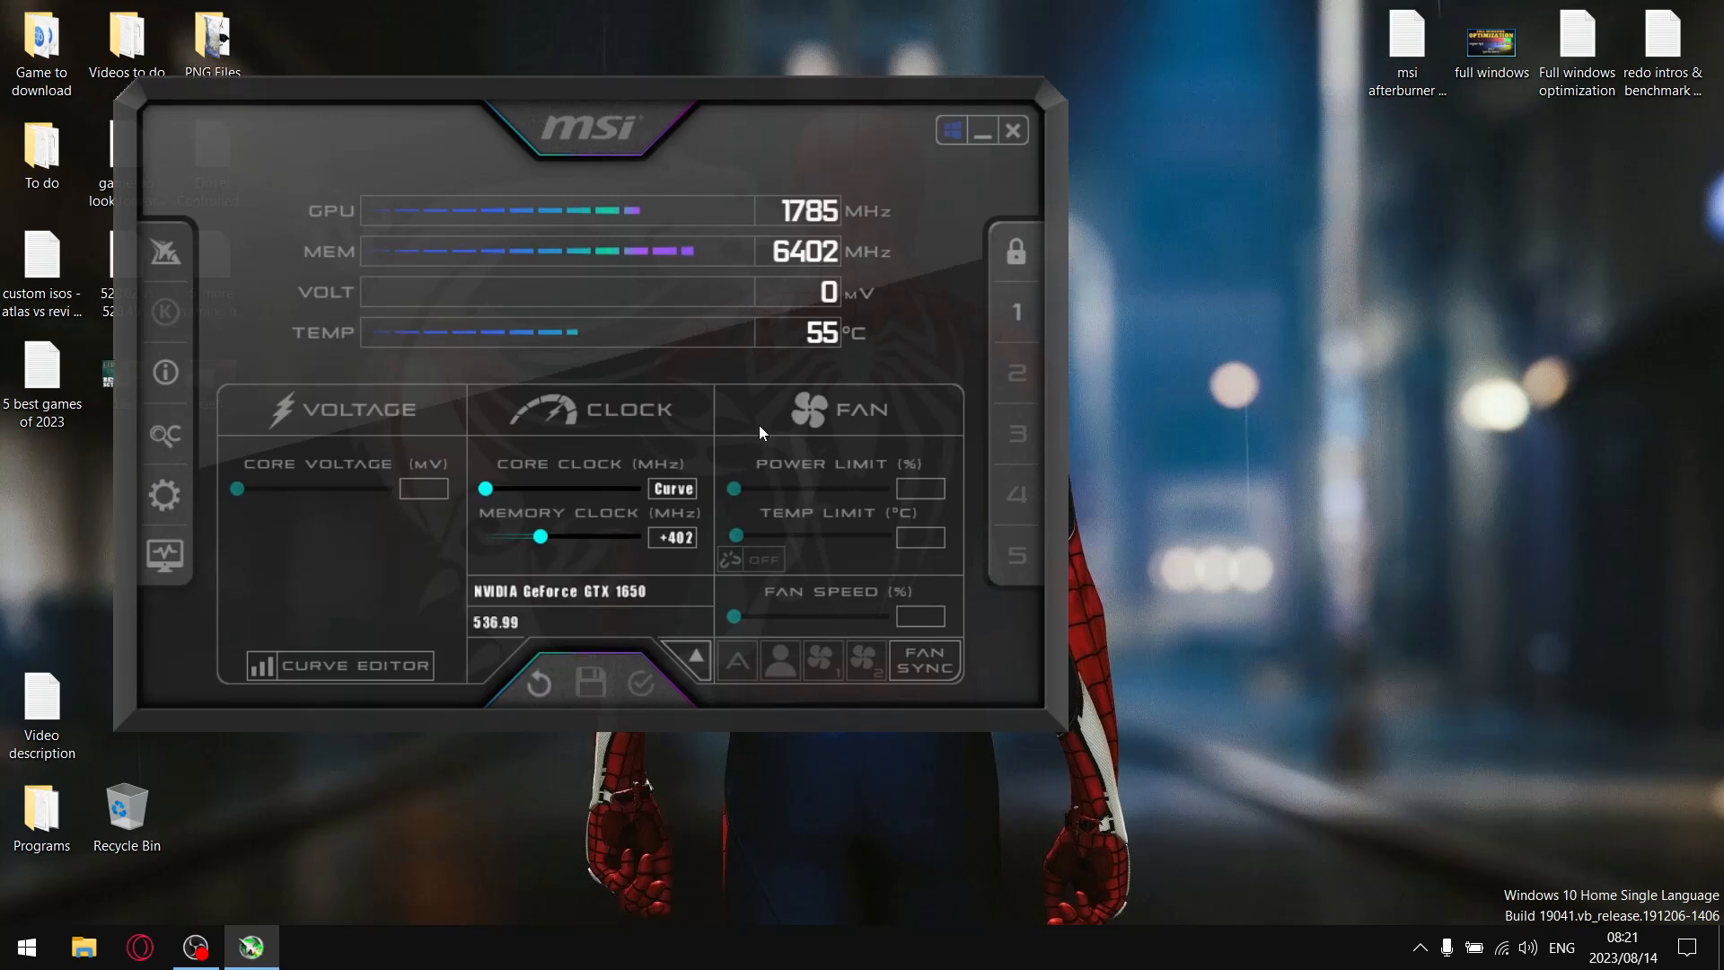
click(1009, 129)
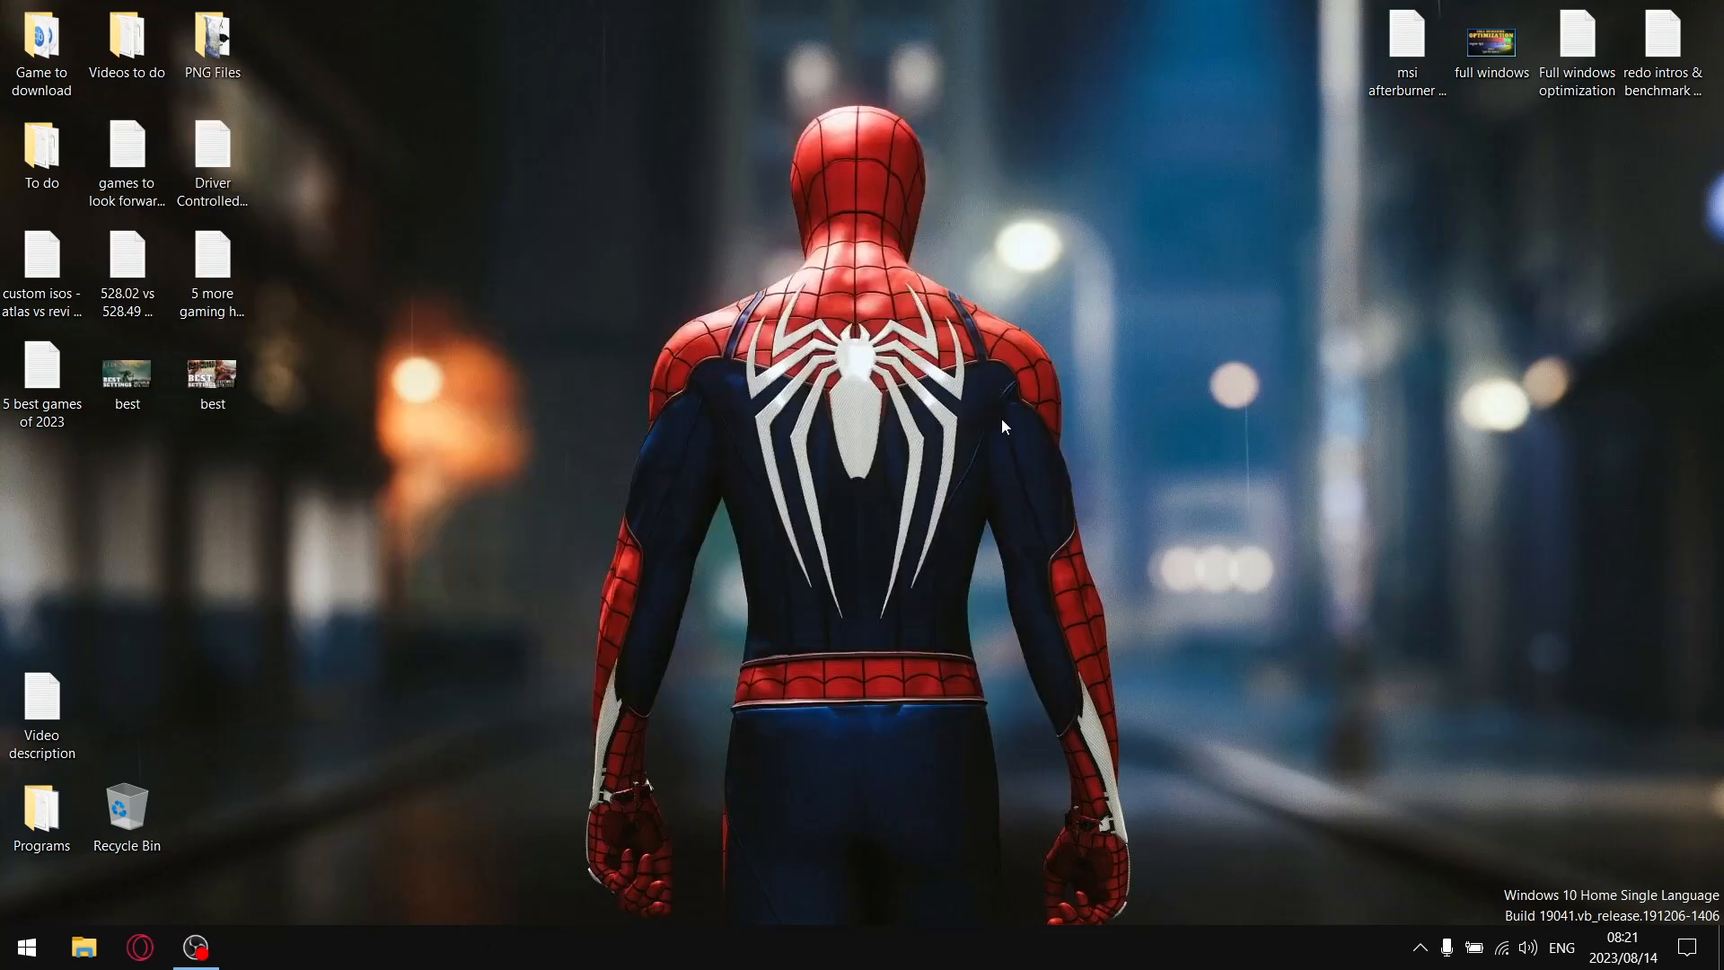
mouse_move(906, 295)
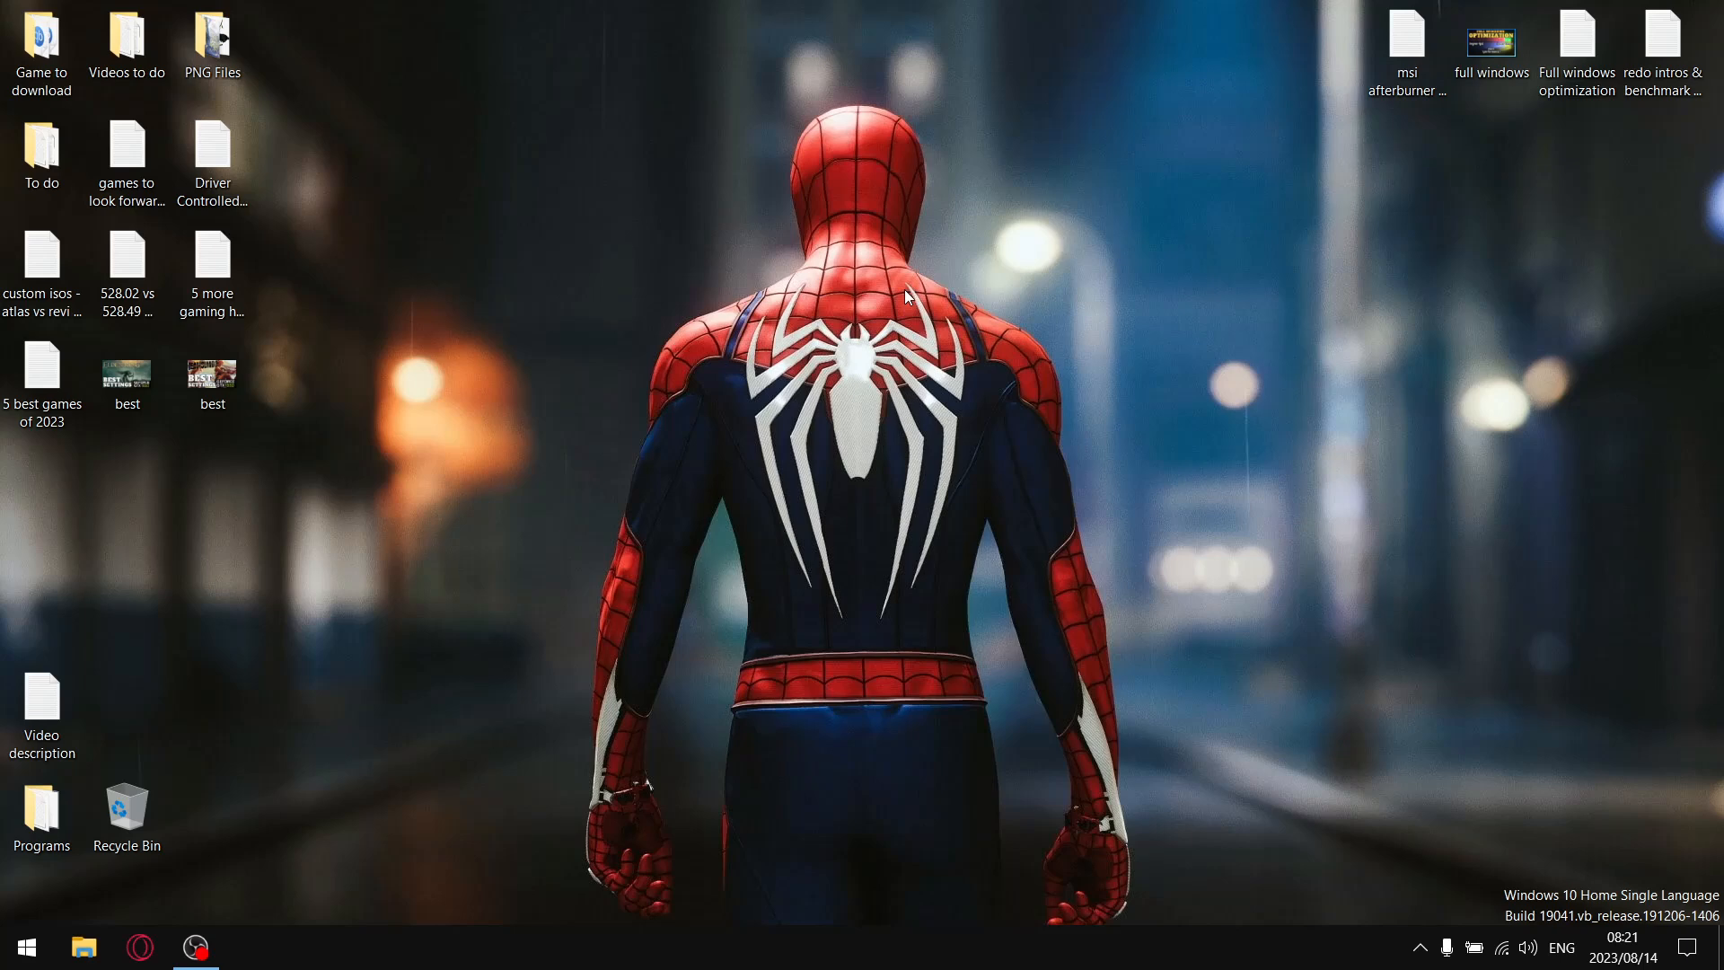
mouse_move(1419, 946)
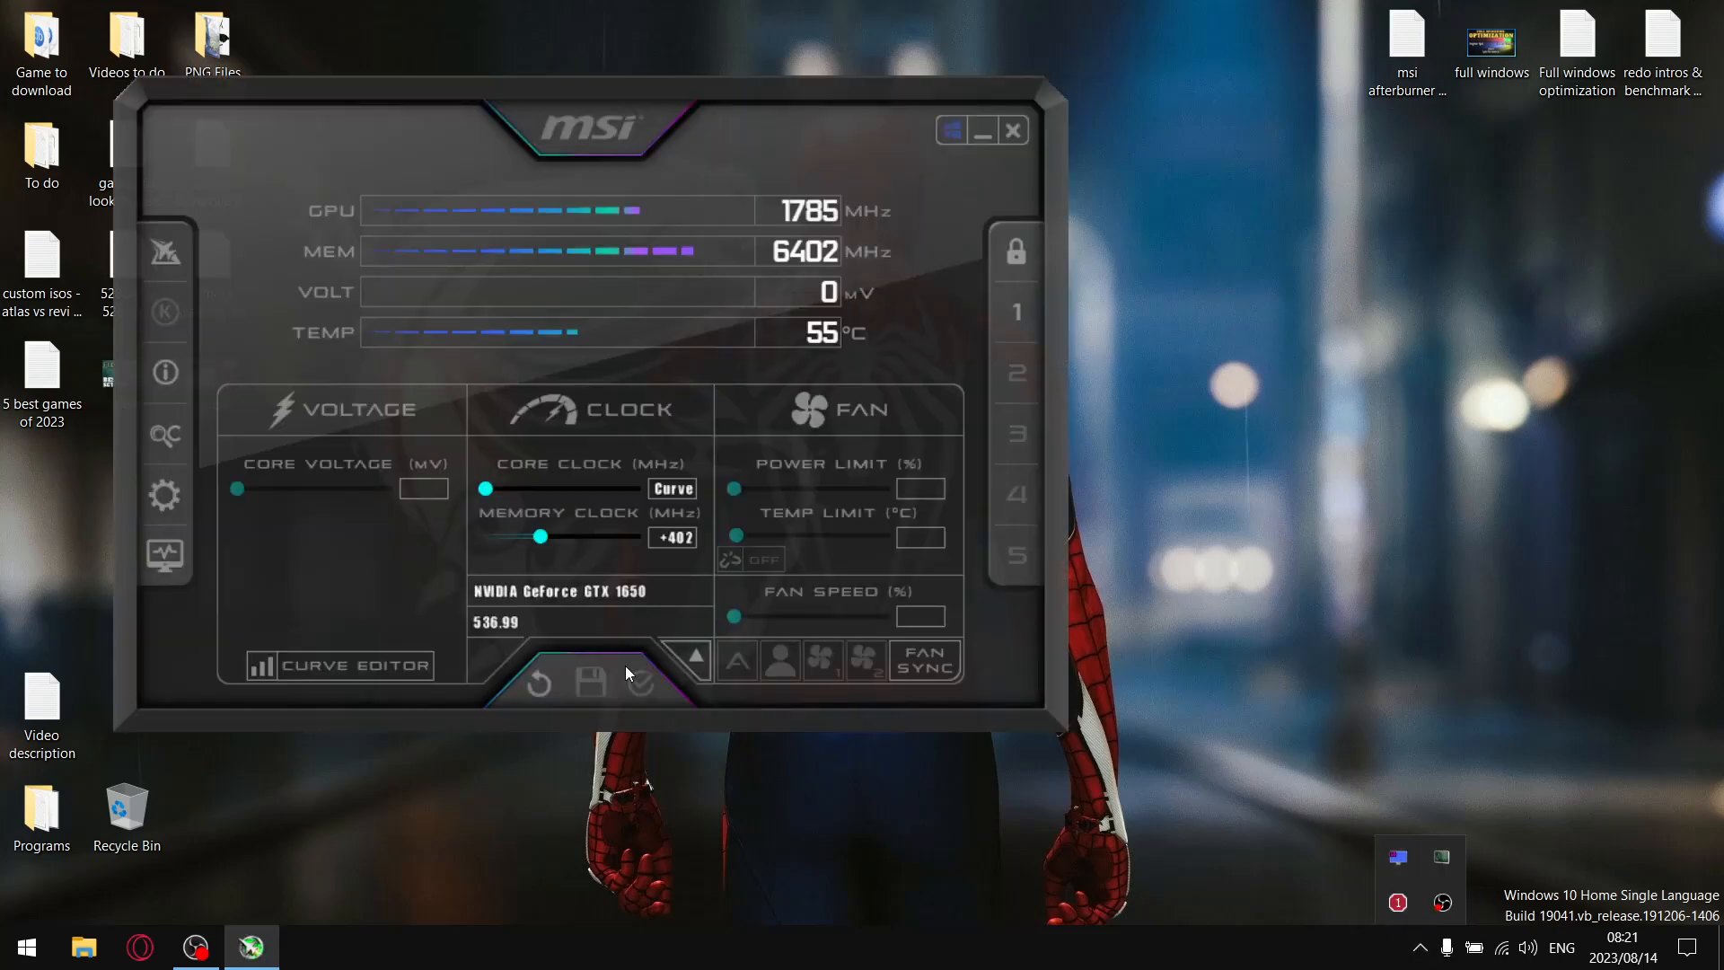
Reopen Afterburner properties on the Monitoring page listing active hardware monitoring graphs.
click(163, 496)
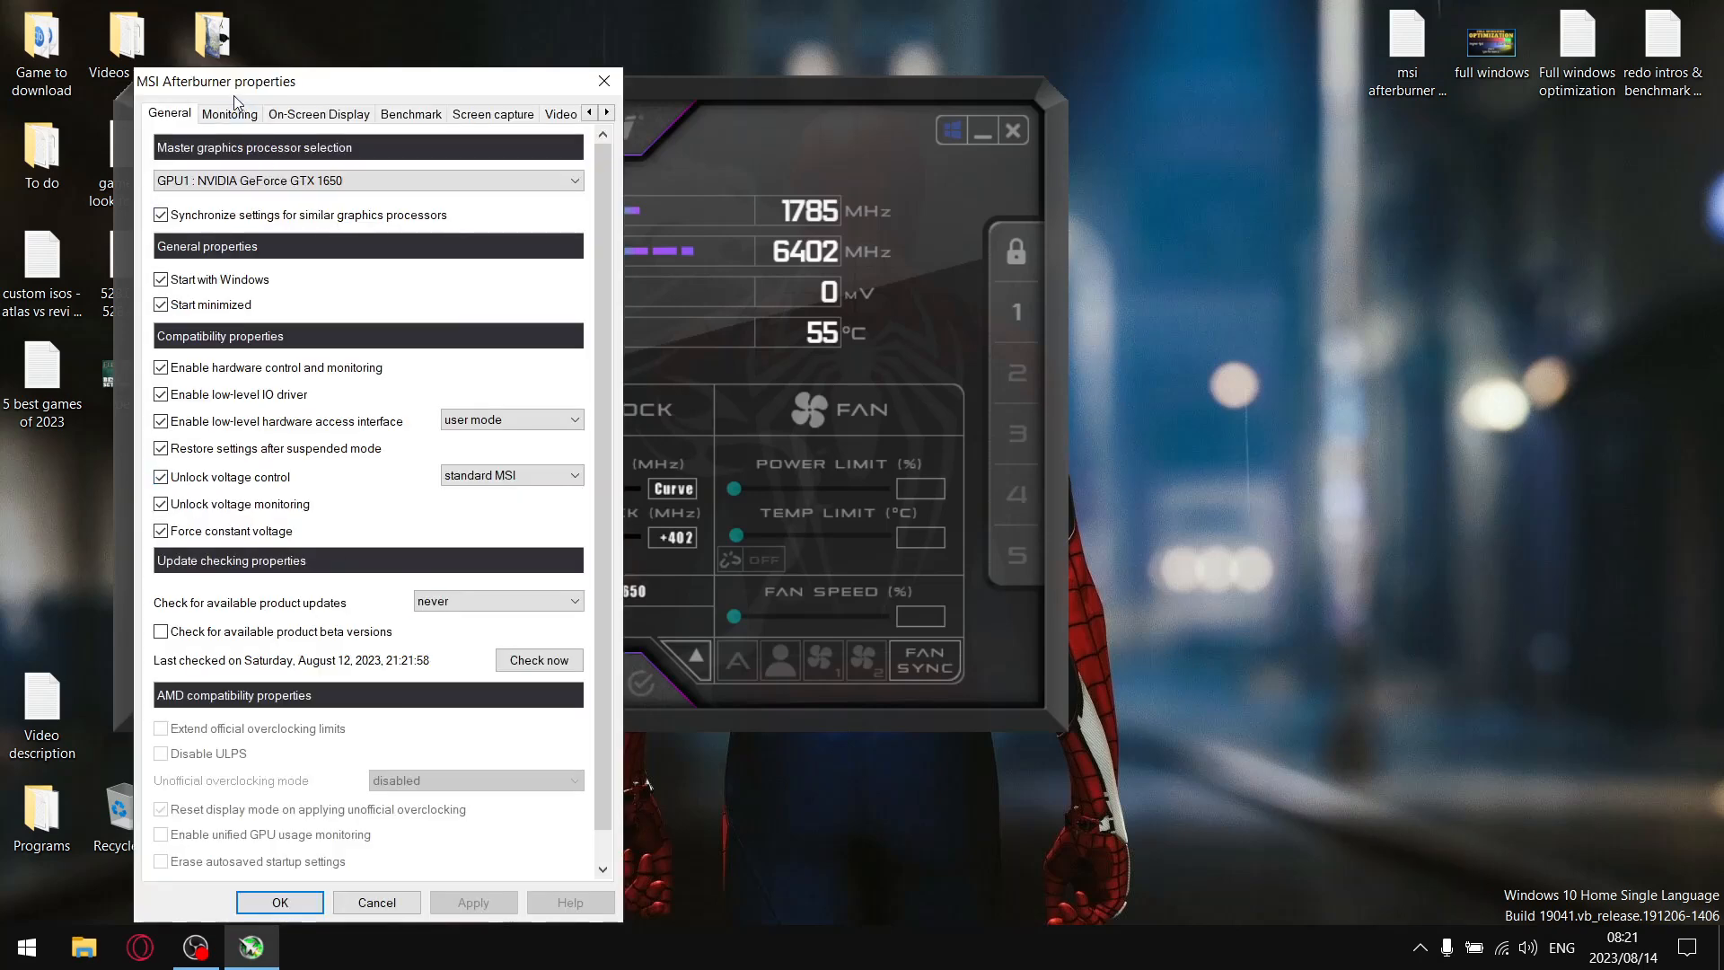
click(229, 114)
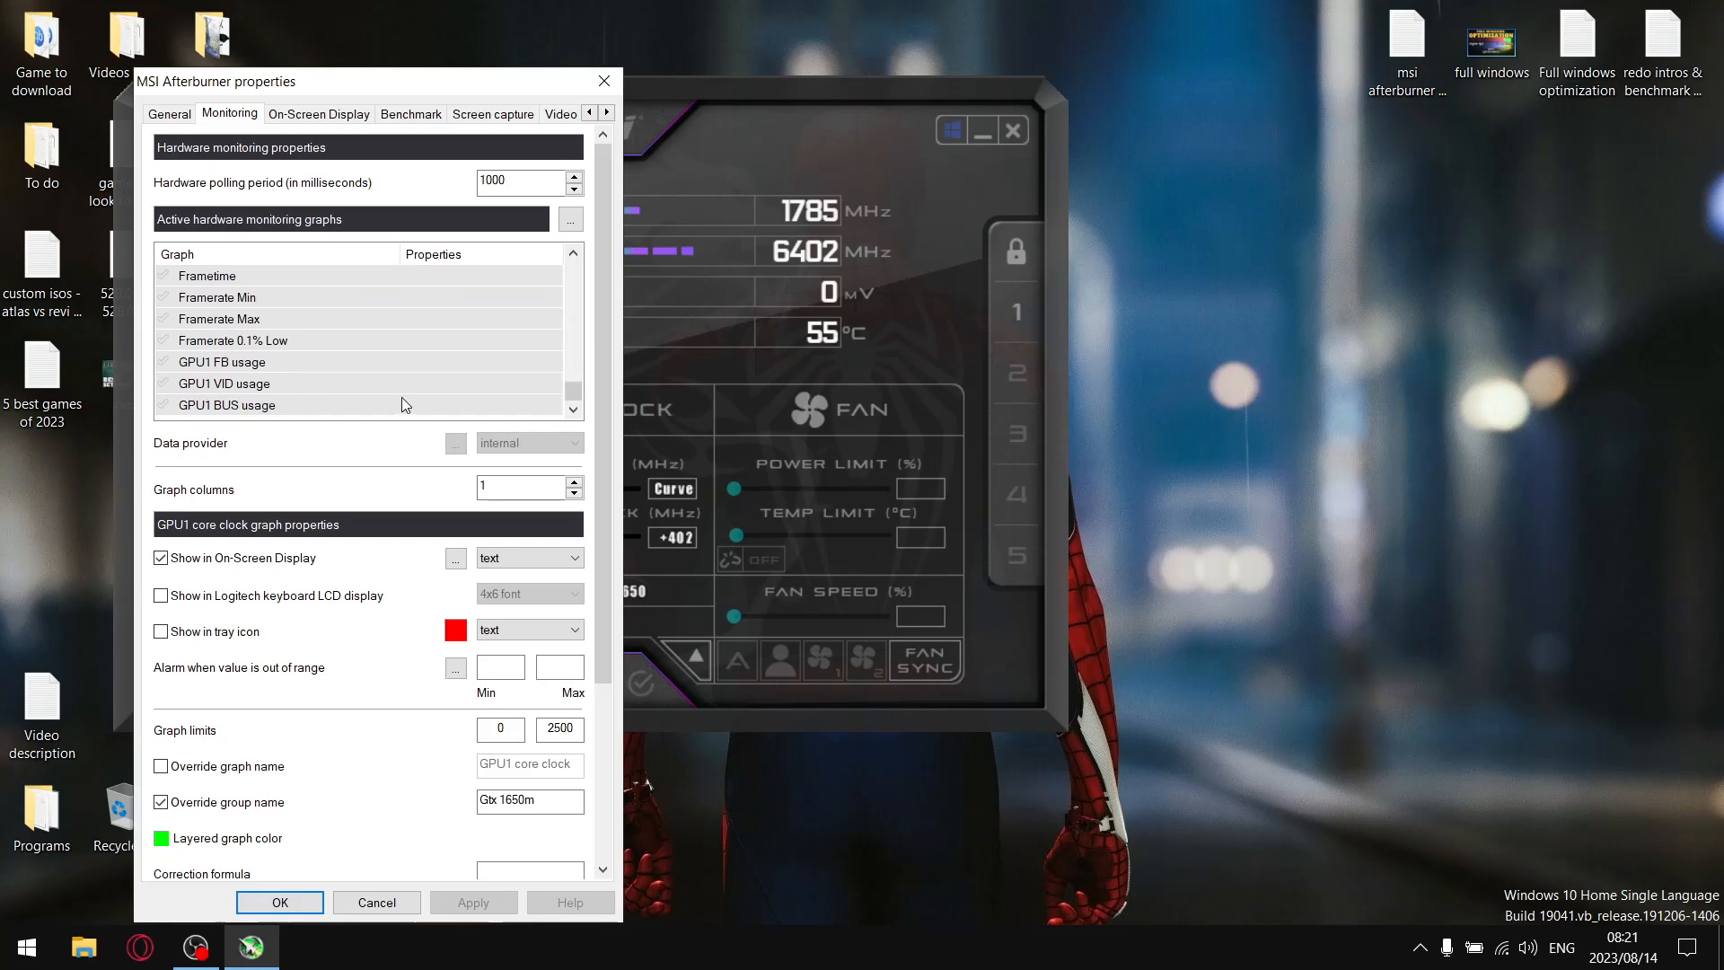
mouse_move(250, 426)
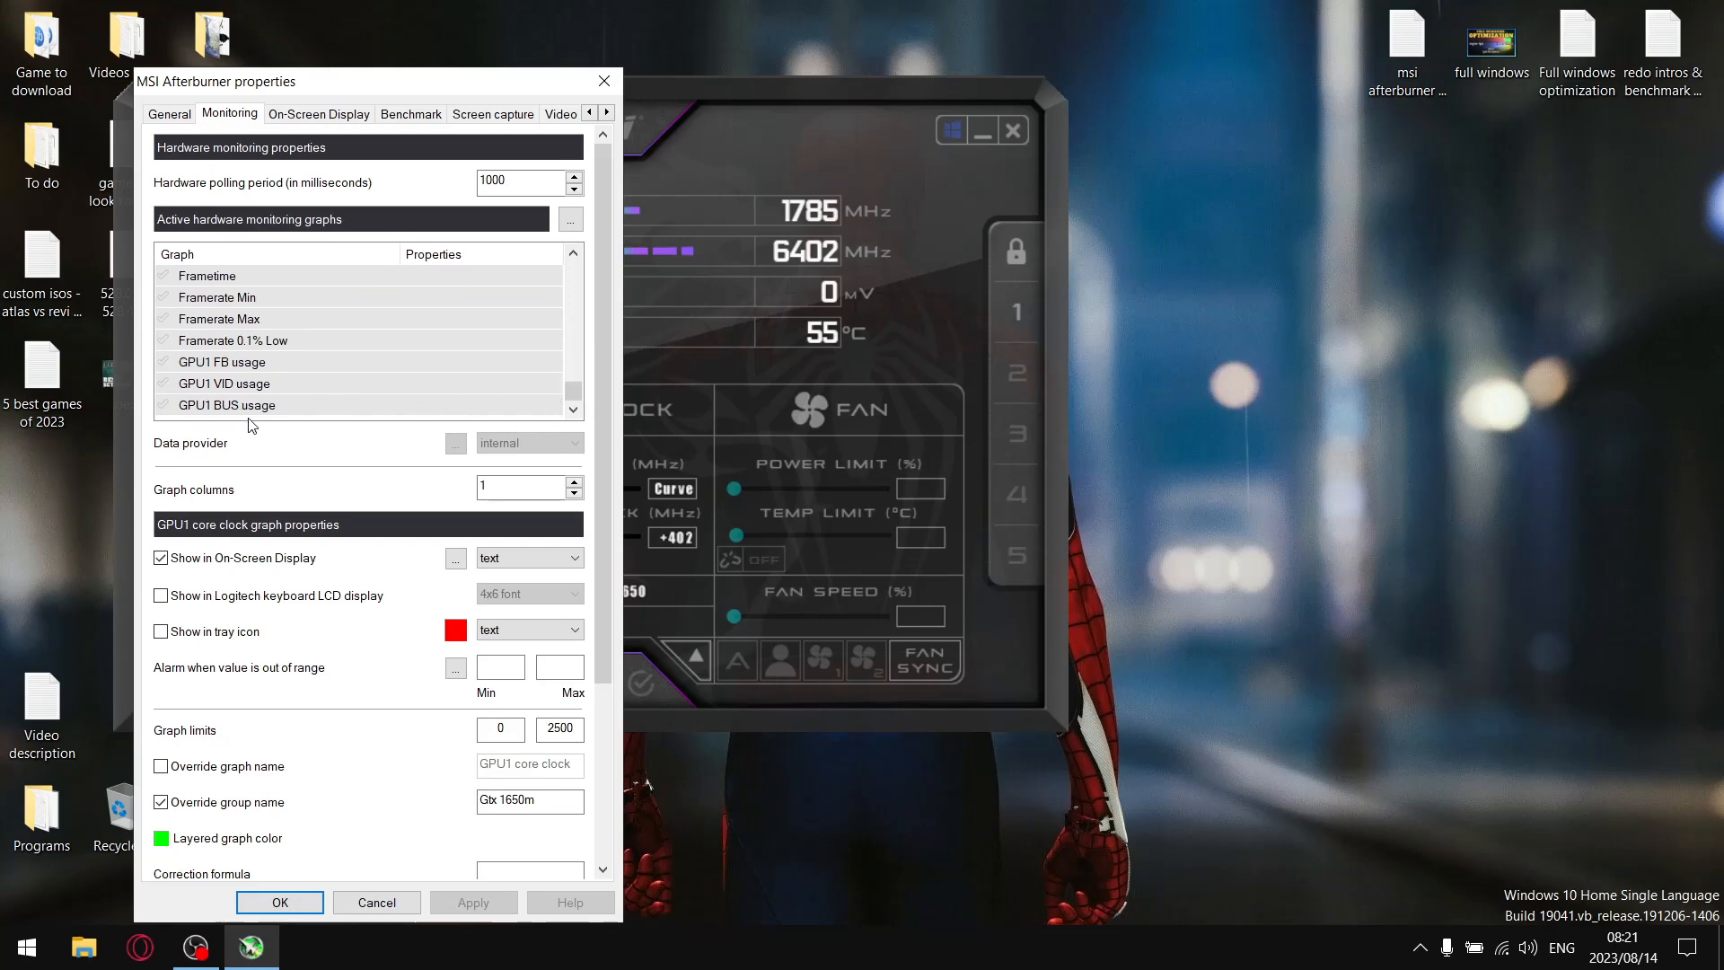
mouse_move(181, 386)
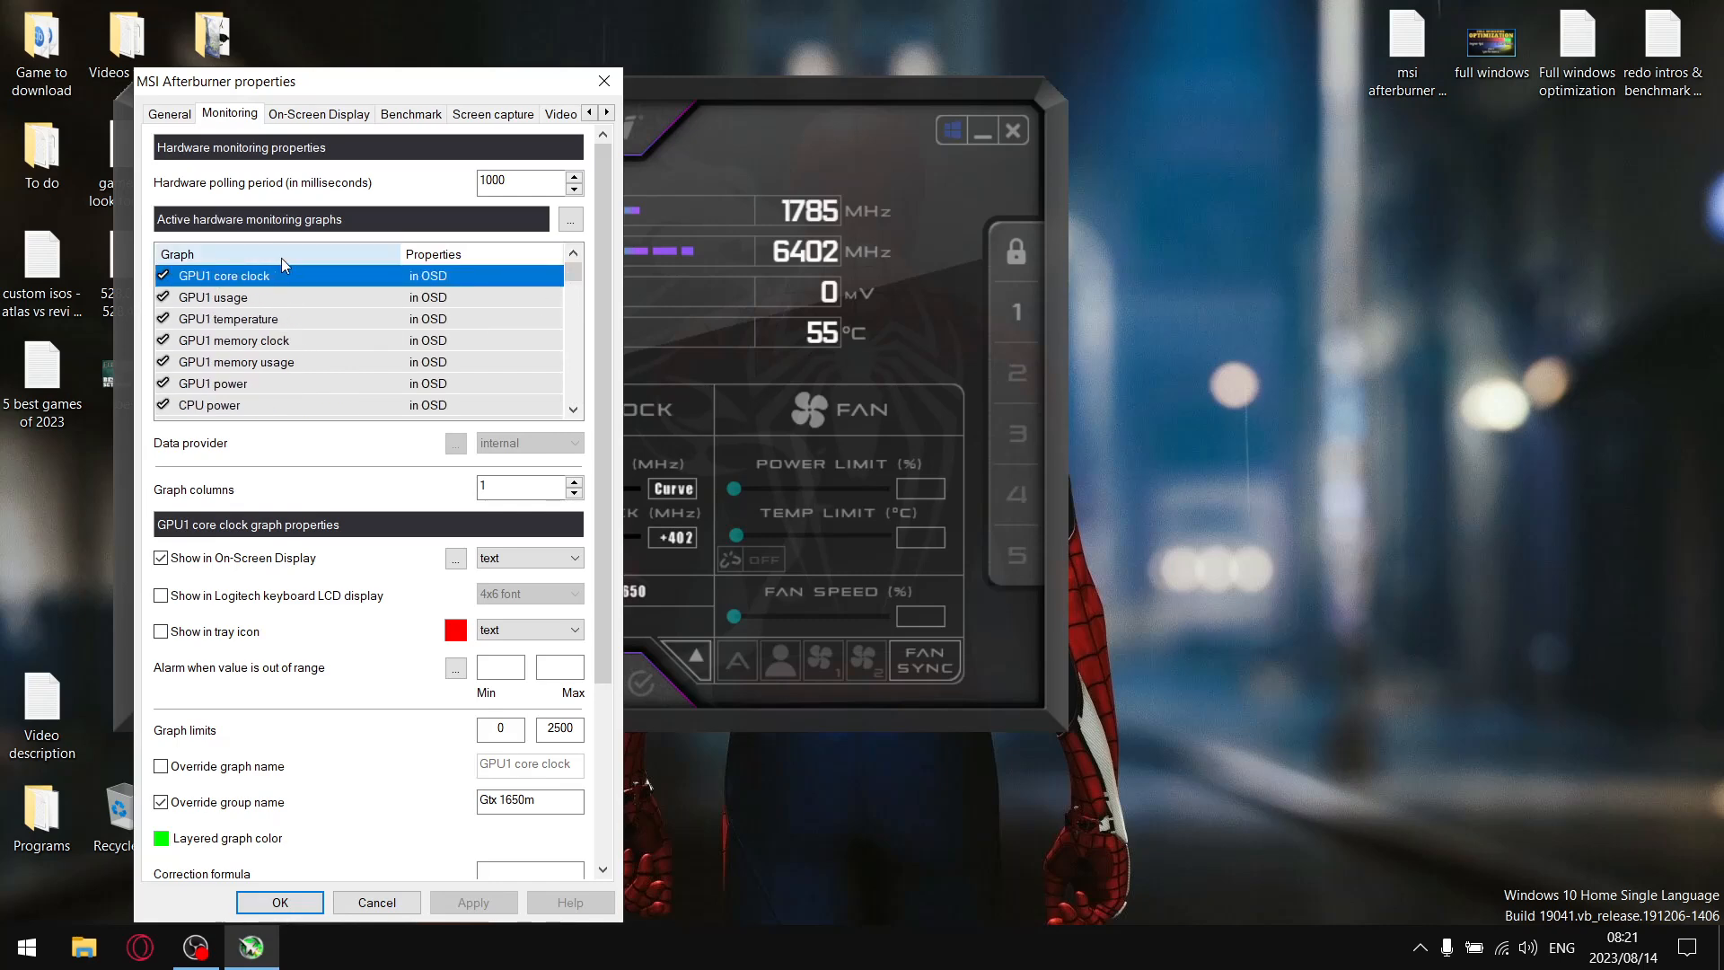
mouse_move(283, 313)
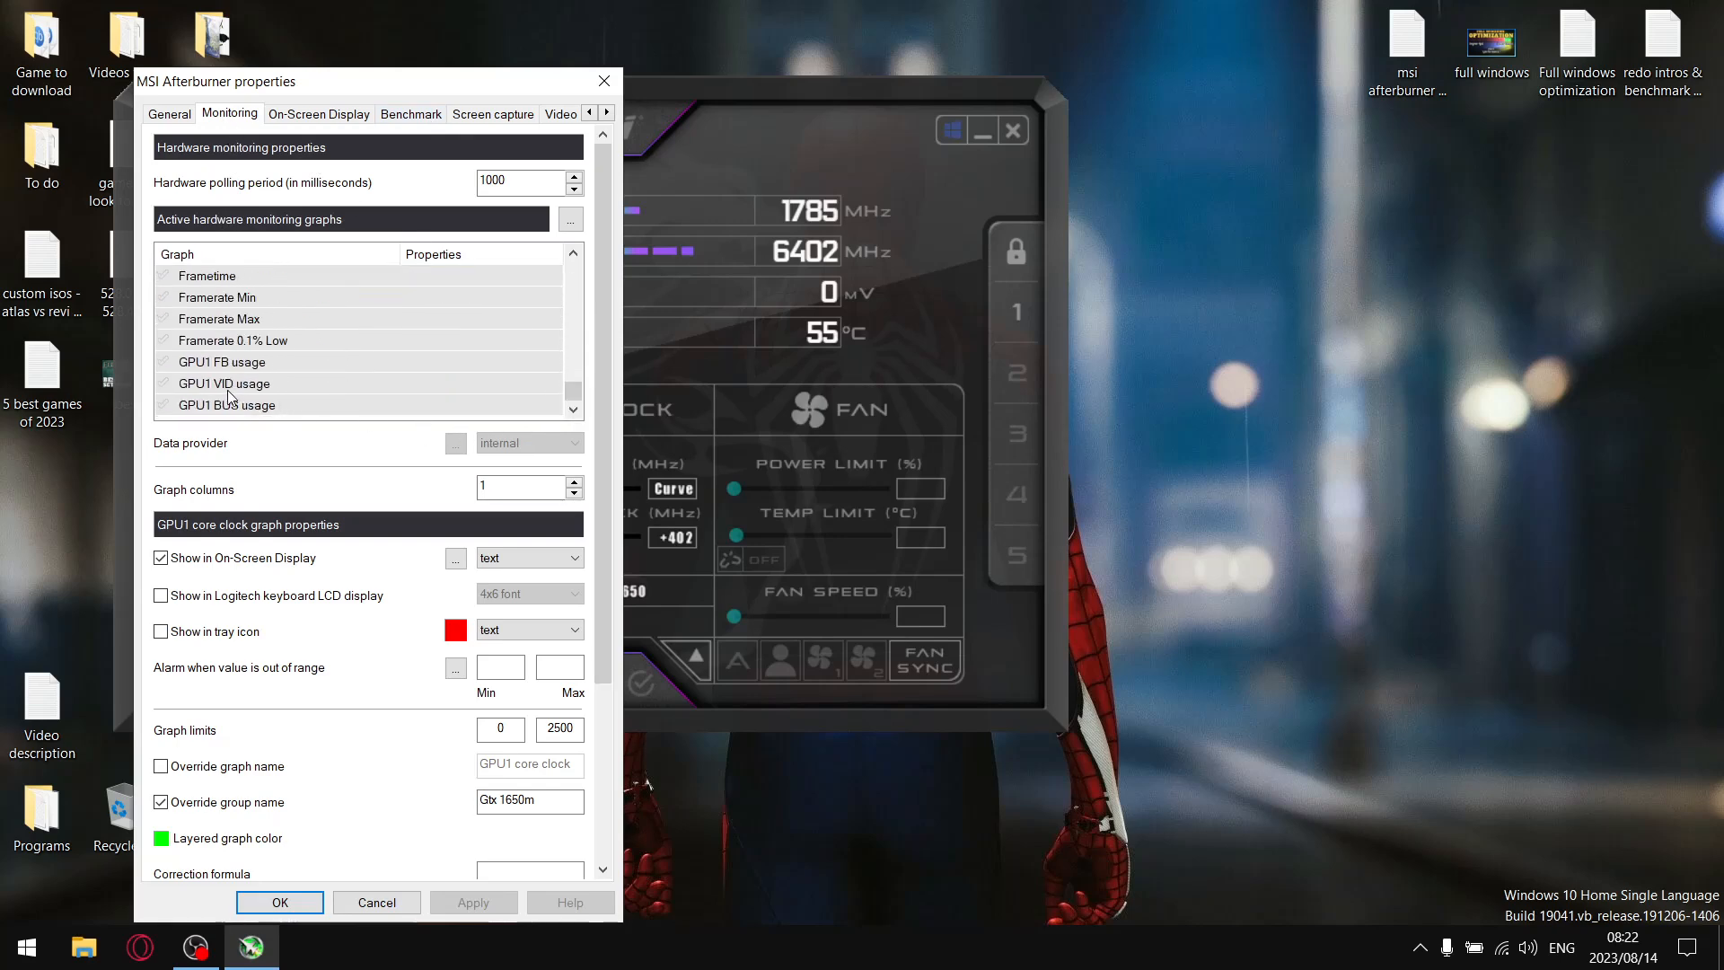
mouse_move(225, 405)
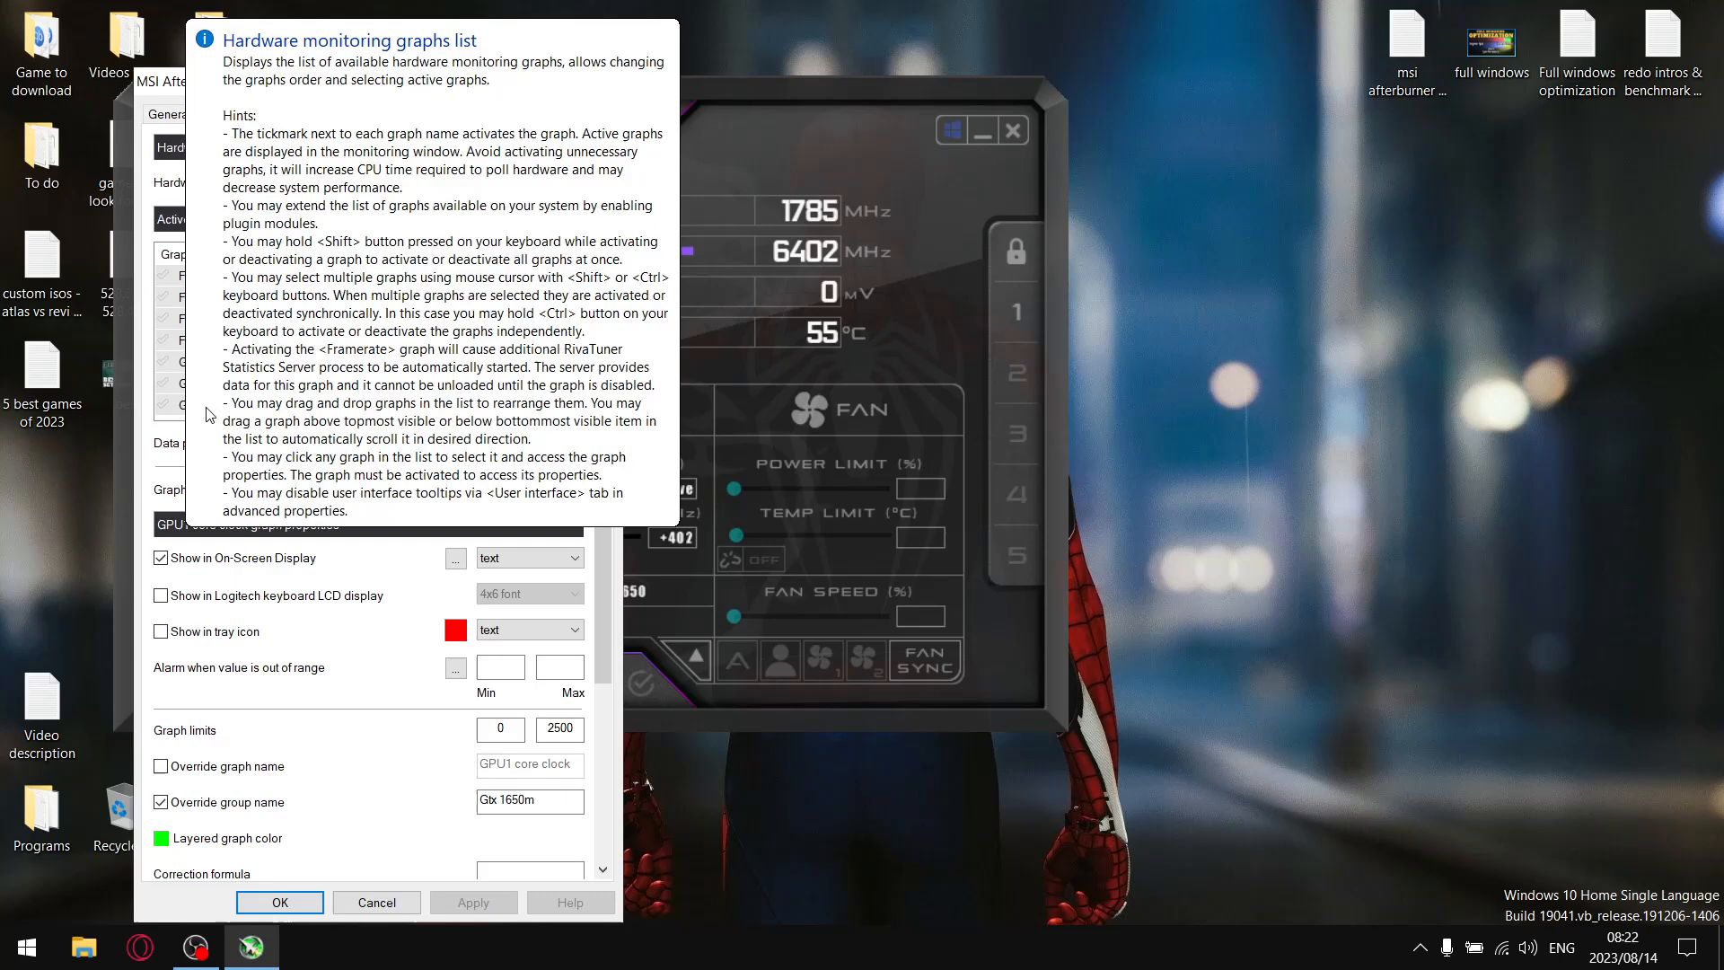